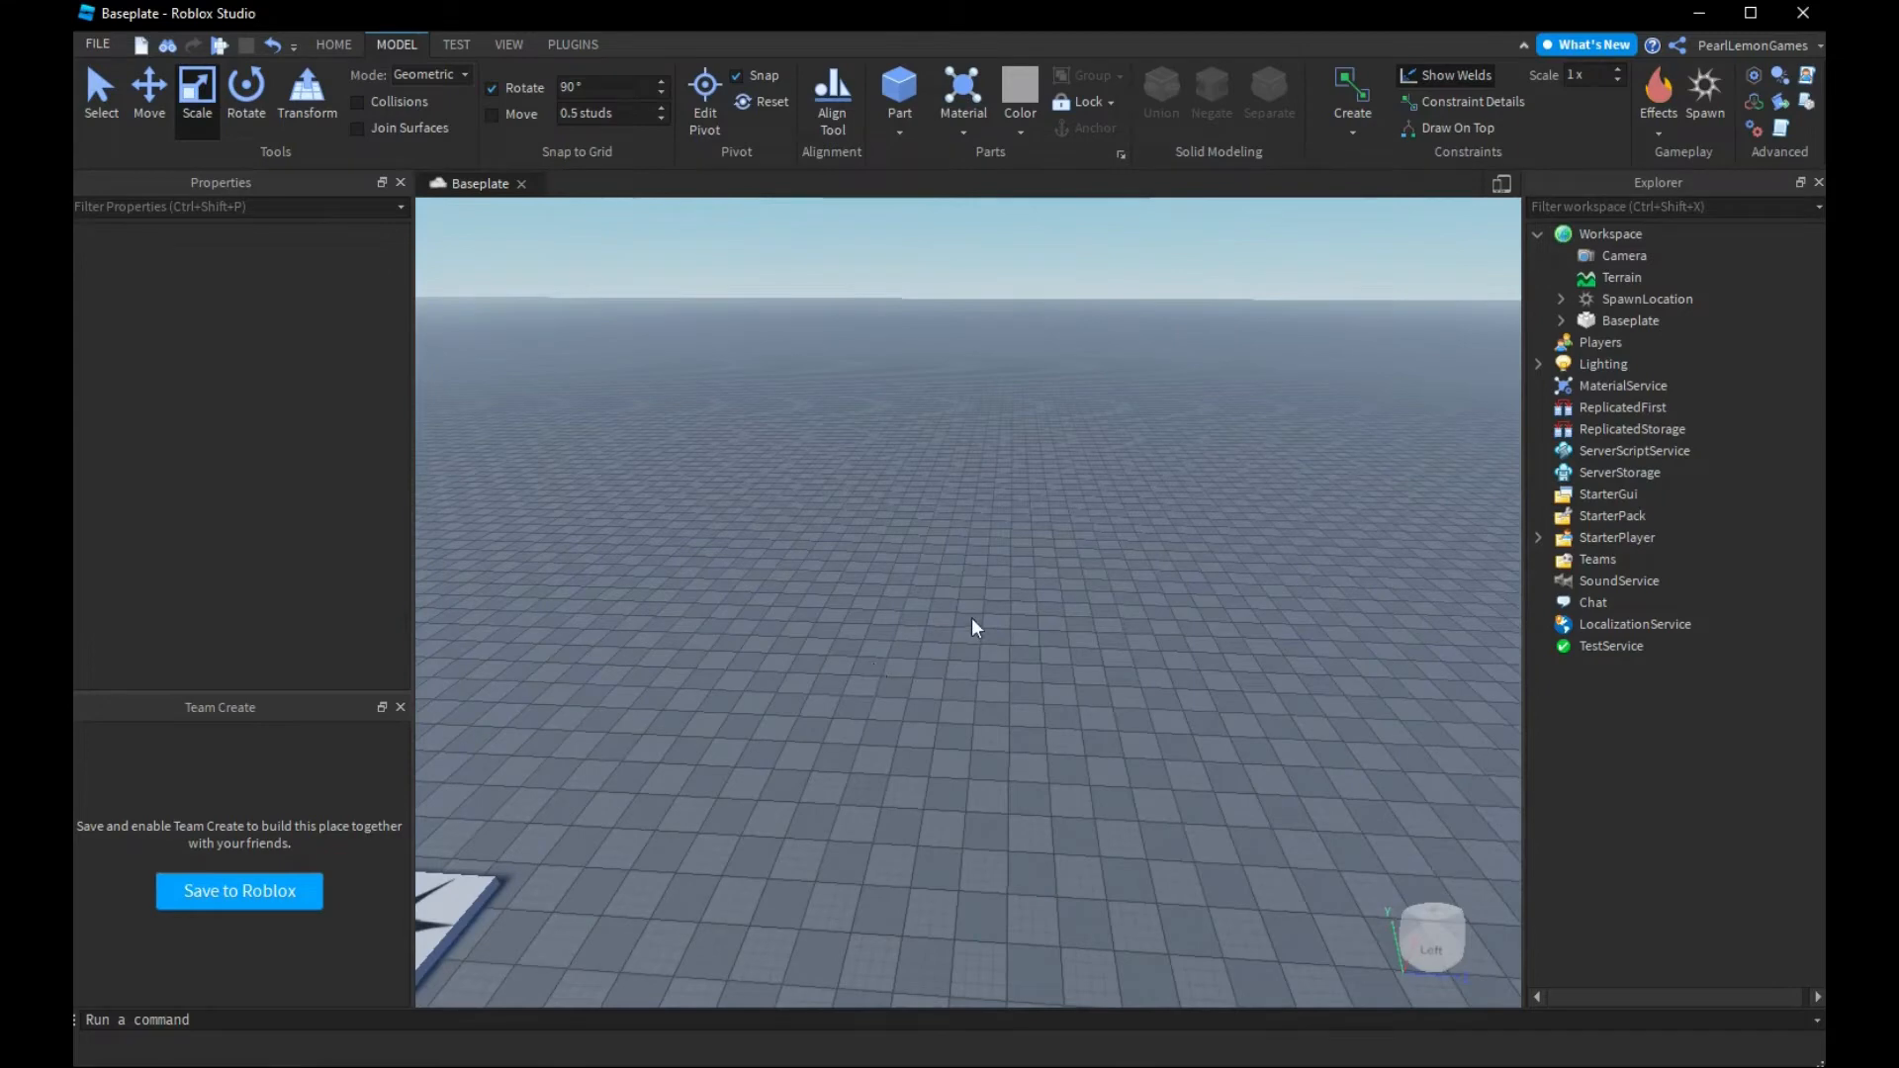
pyautogui.moveTo(1015, 607)
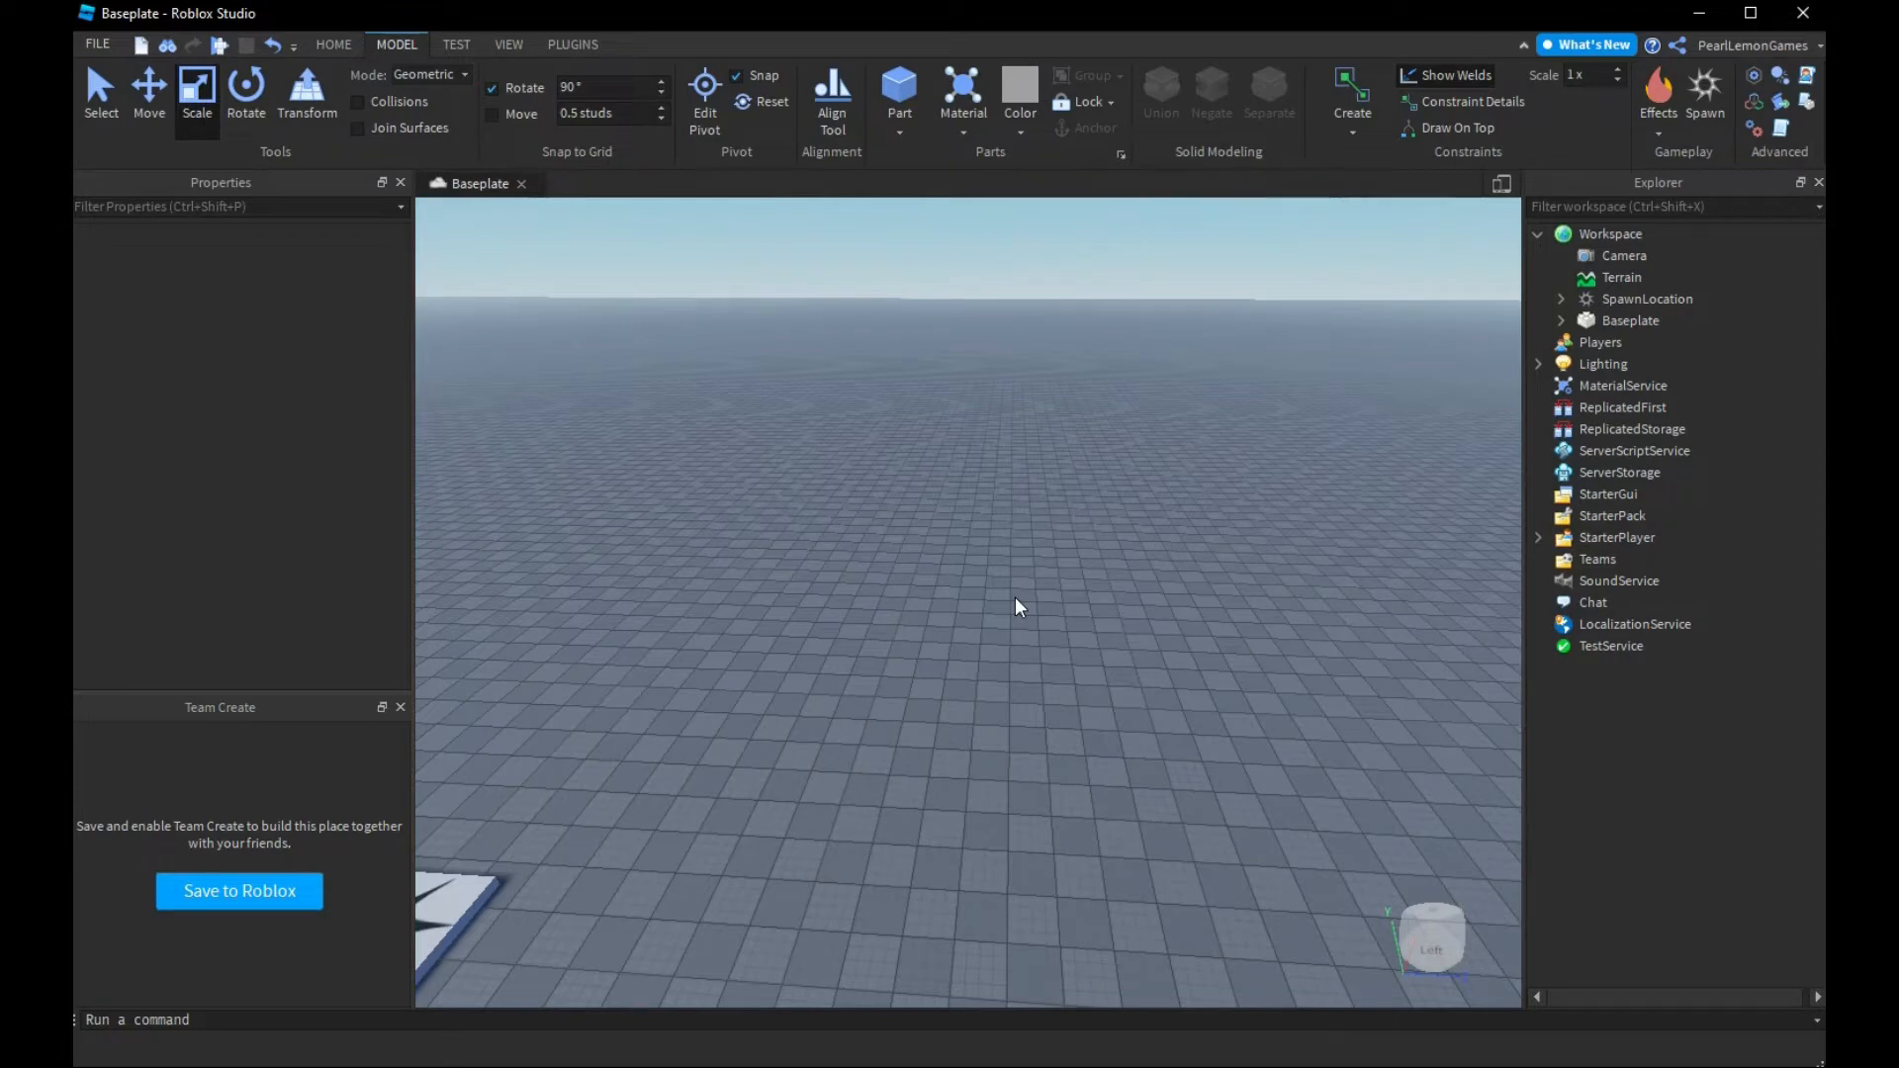
pyautogui.moveTo(1147, 408)
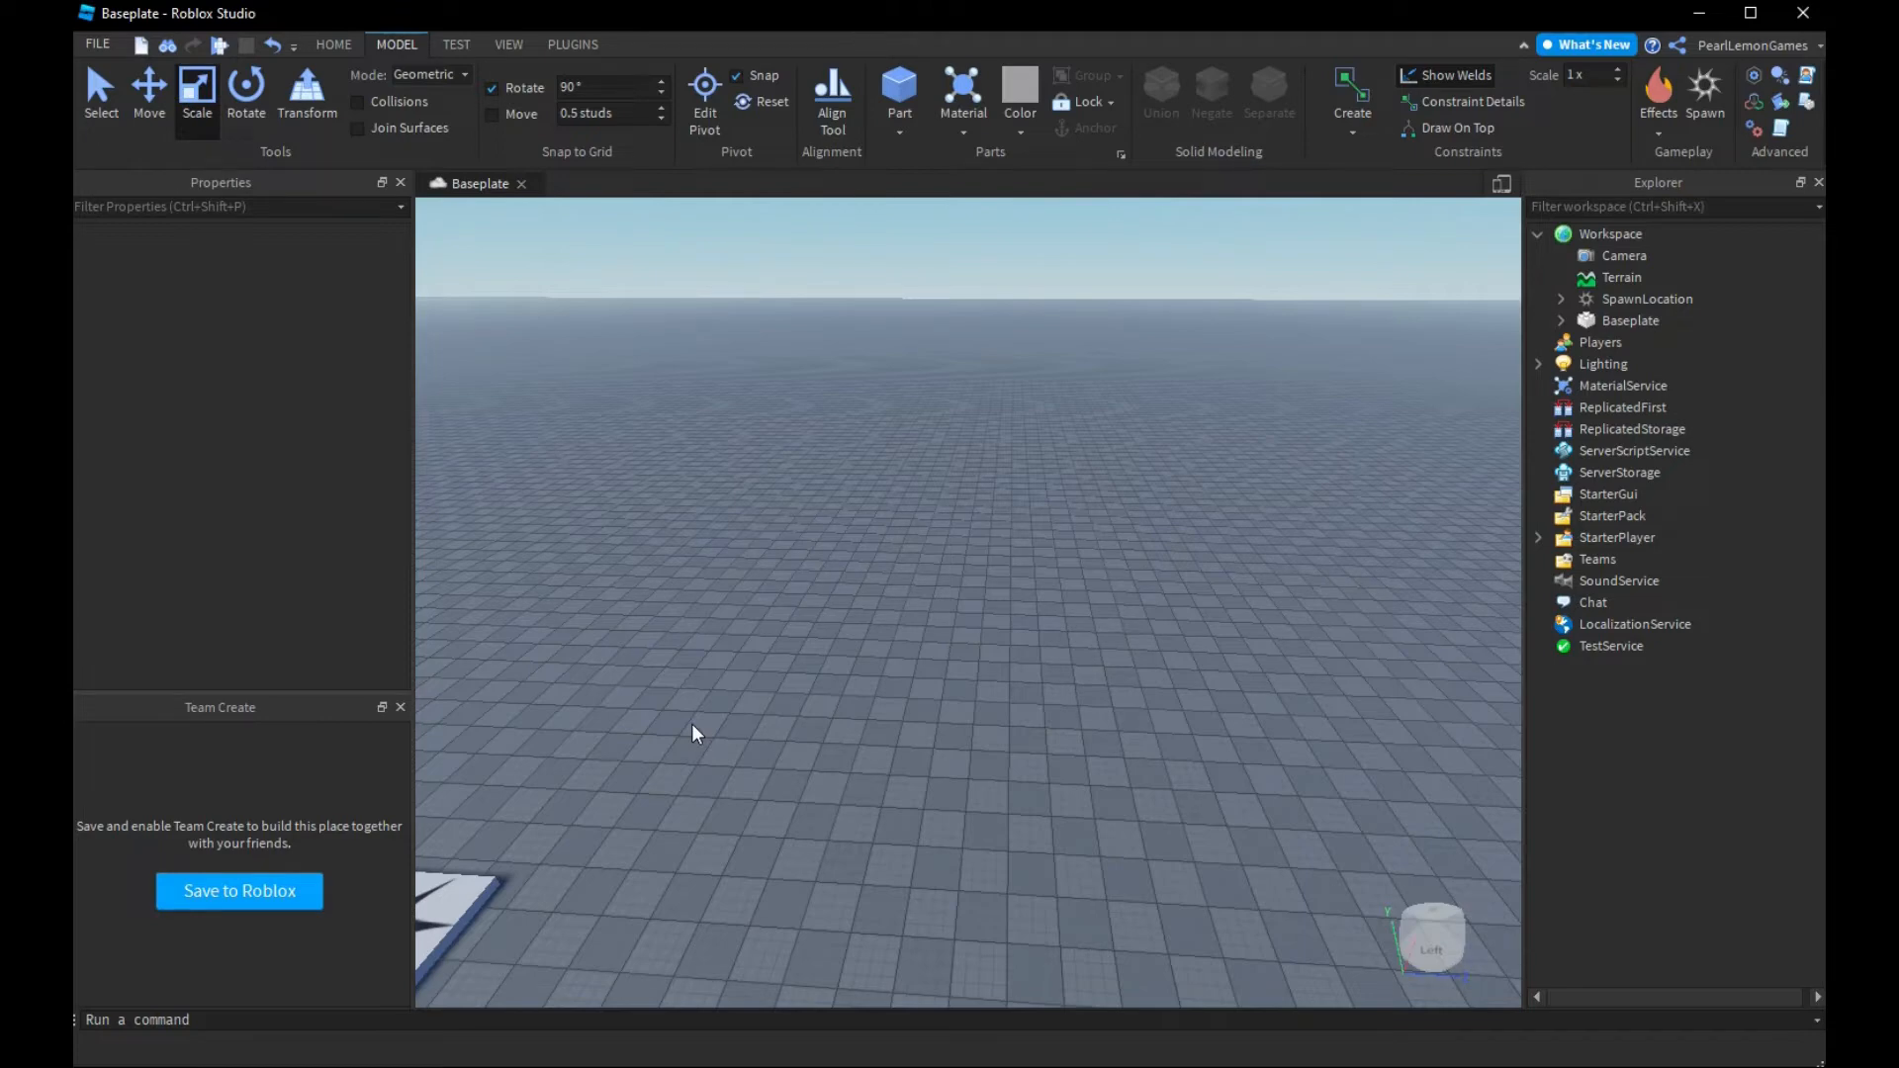
pyautogui.moveTo(404, 457)
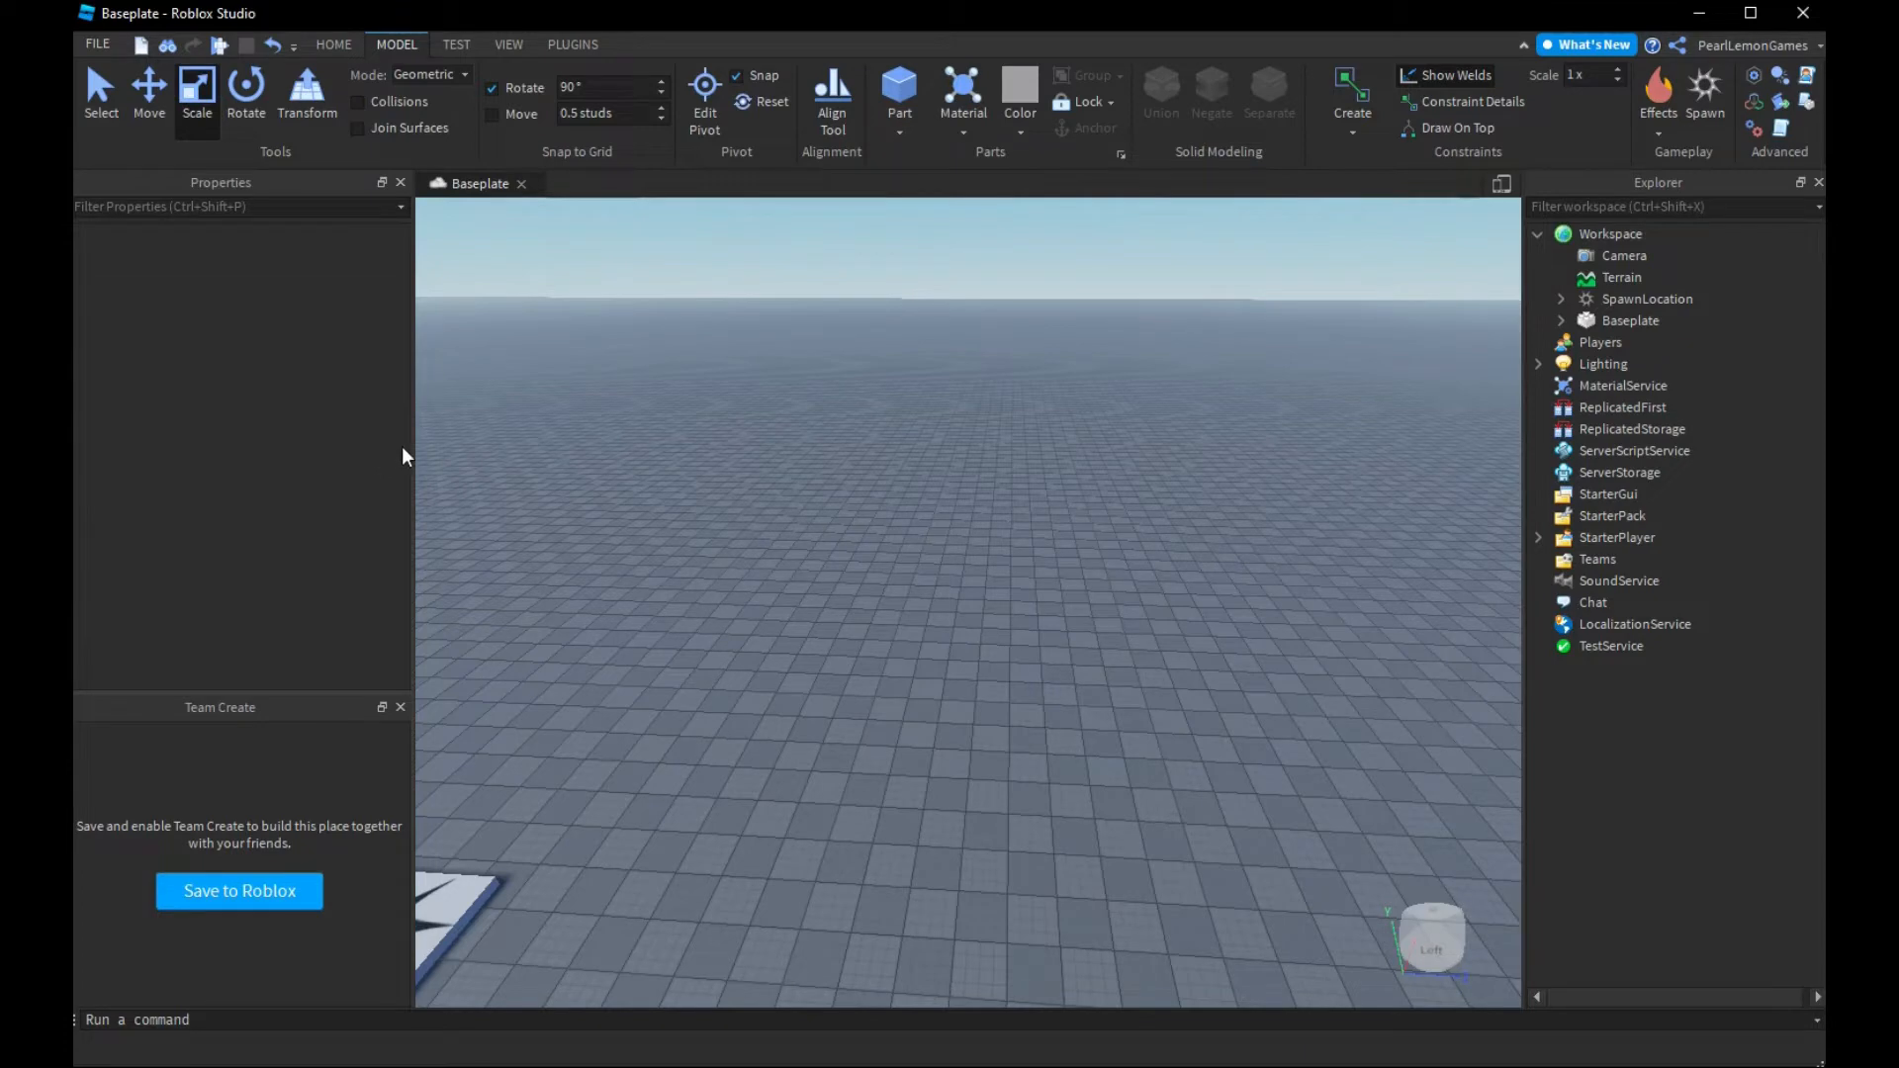
pyautogui.moveTo(740, 628)
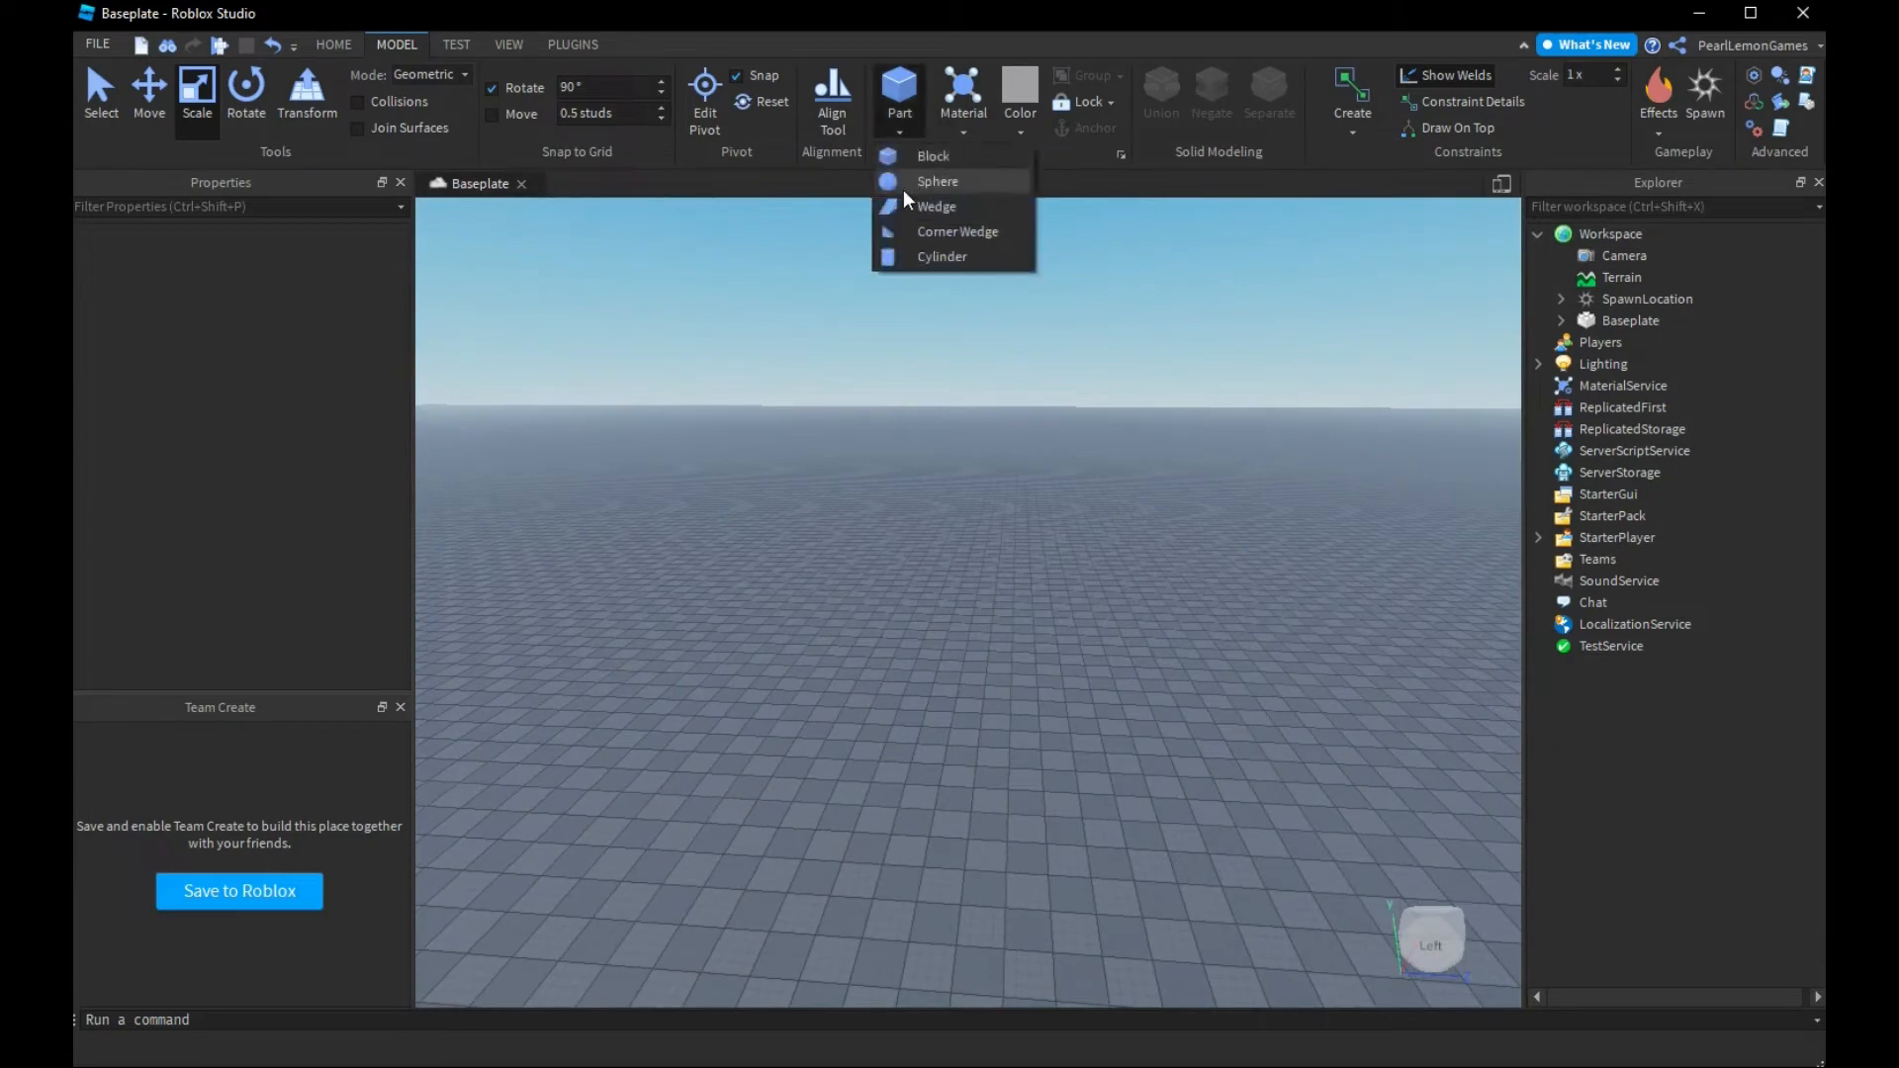
# Insert a sphere part from the Part dropdown into the workspace
pyautogui.click(931, 154)
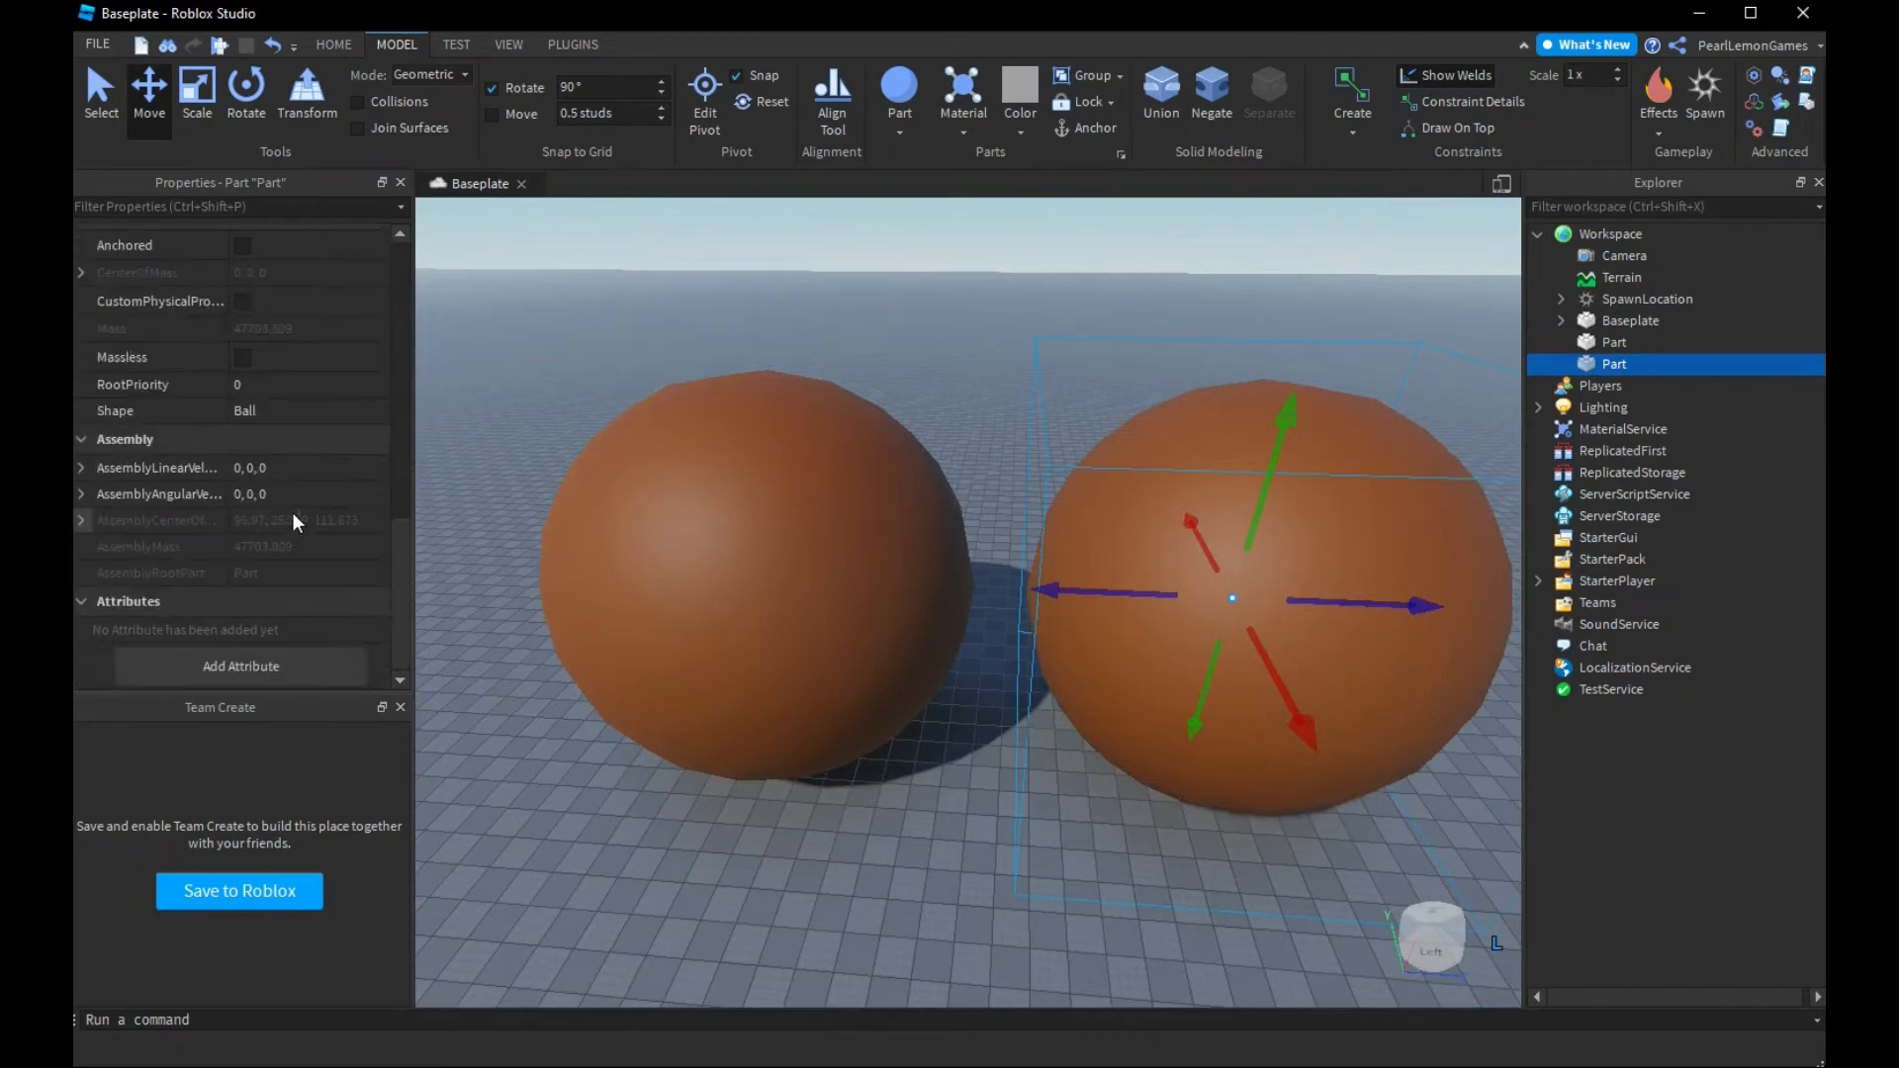
# Change the second sphere's Shape to Block and enlarge its Size into a flat slab
pyautogui.click(308, 409)
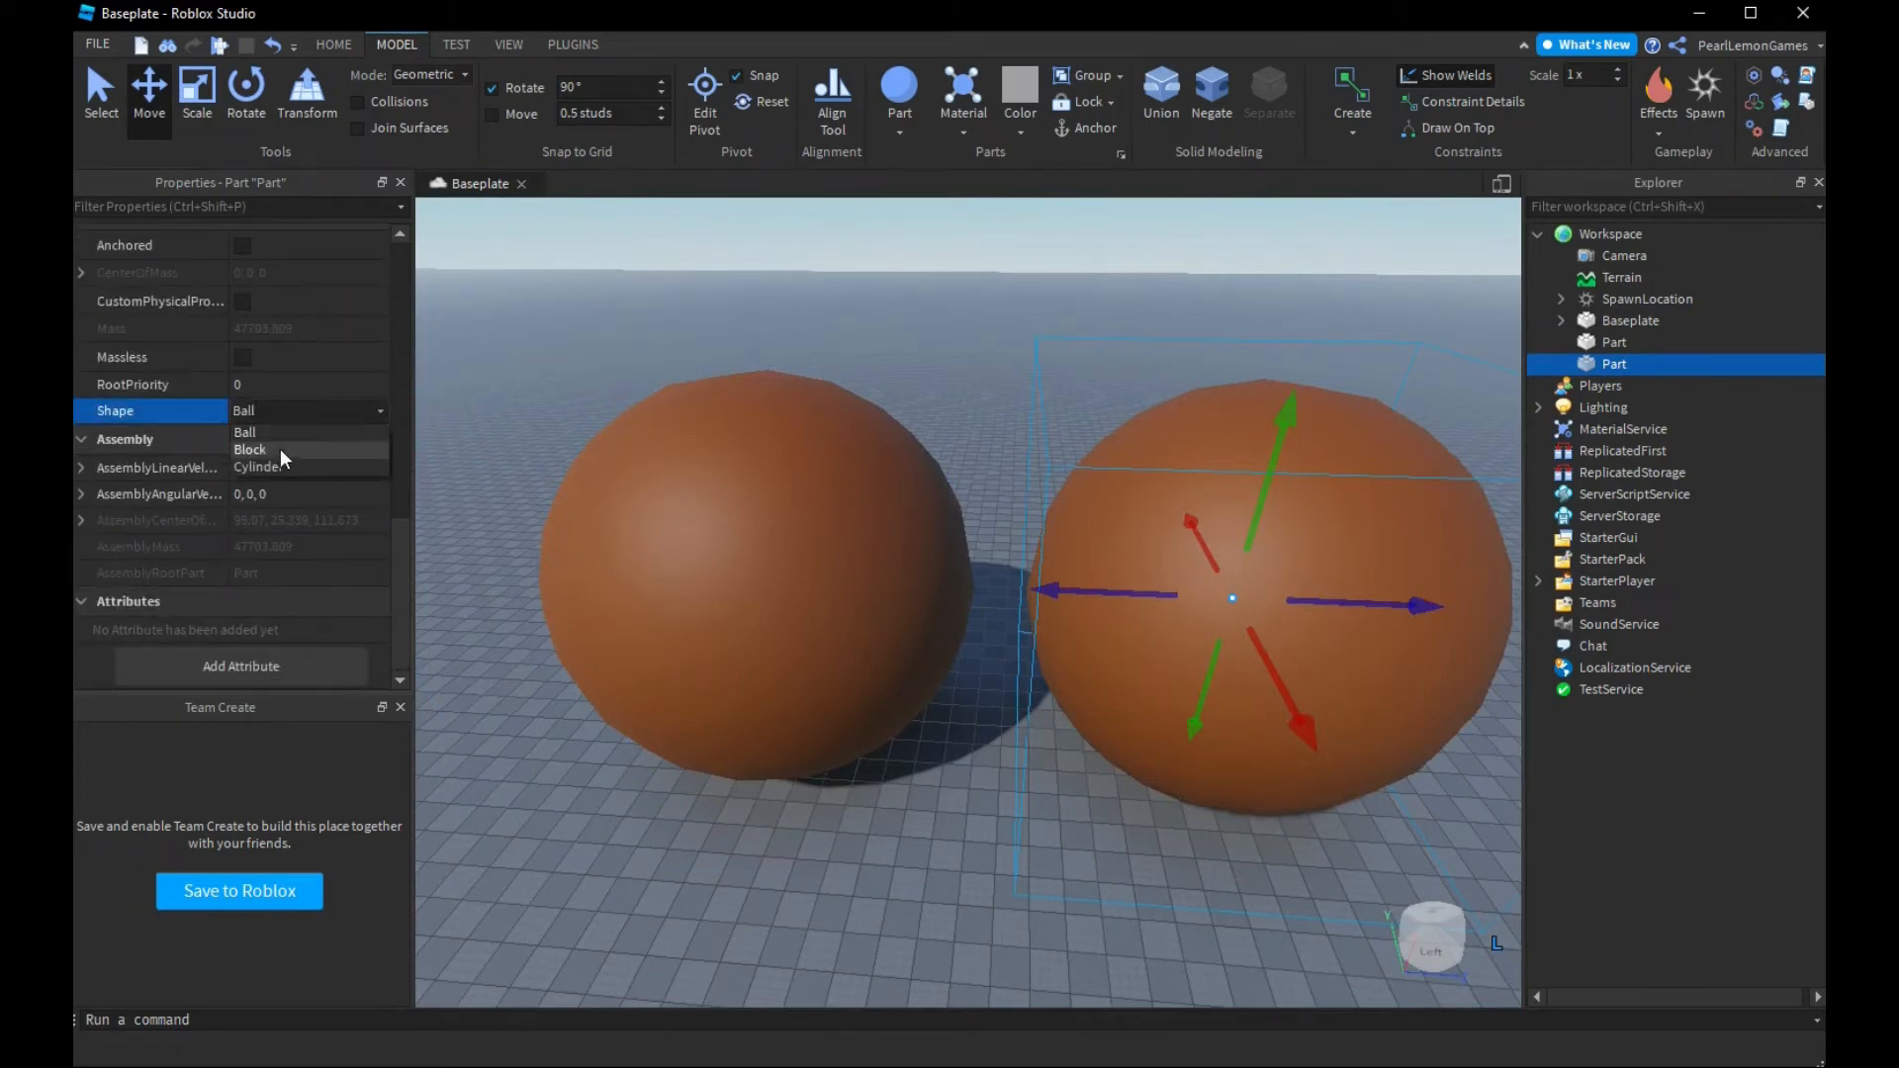
pyautogui.click(249, 449)
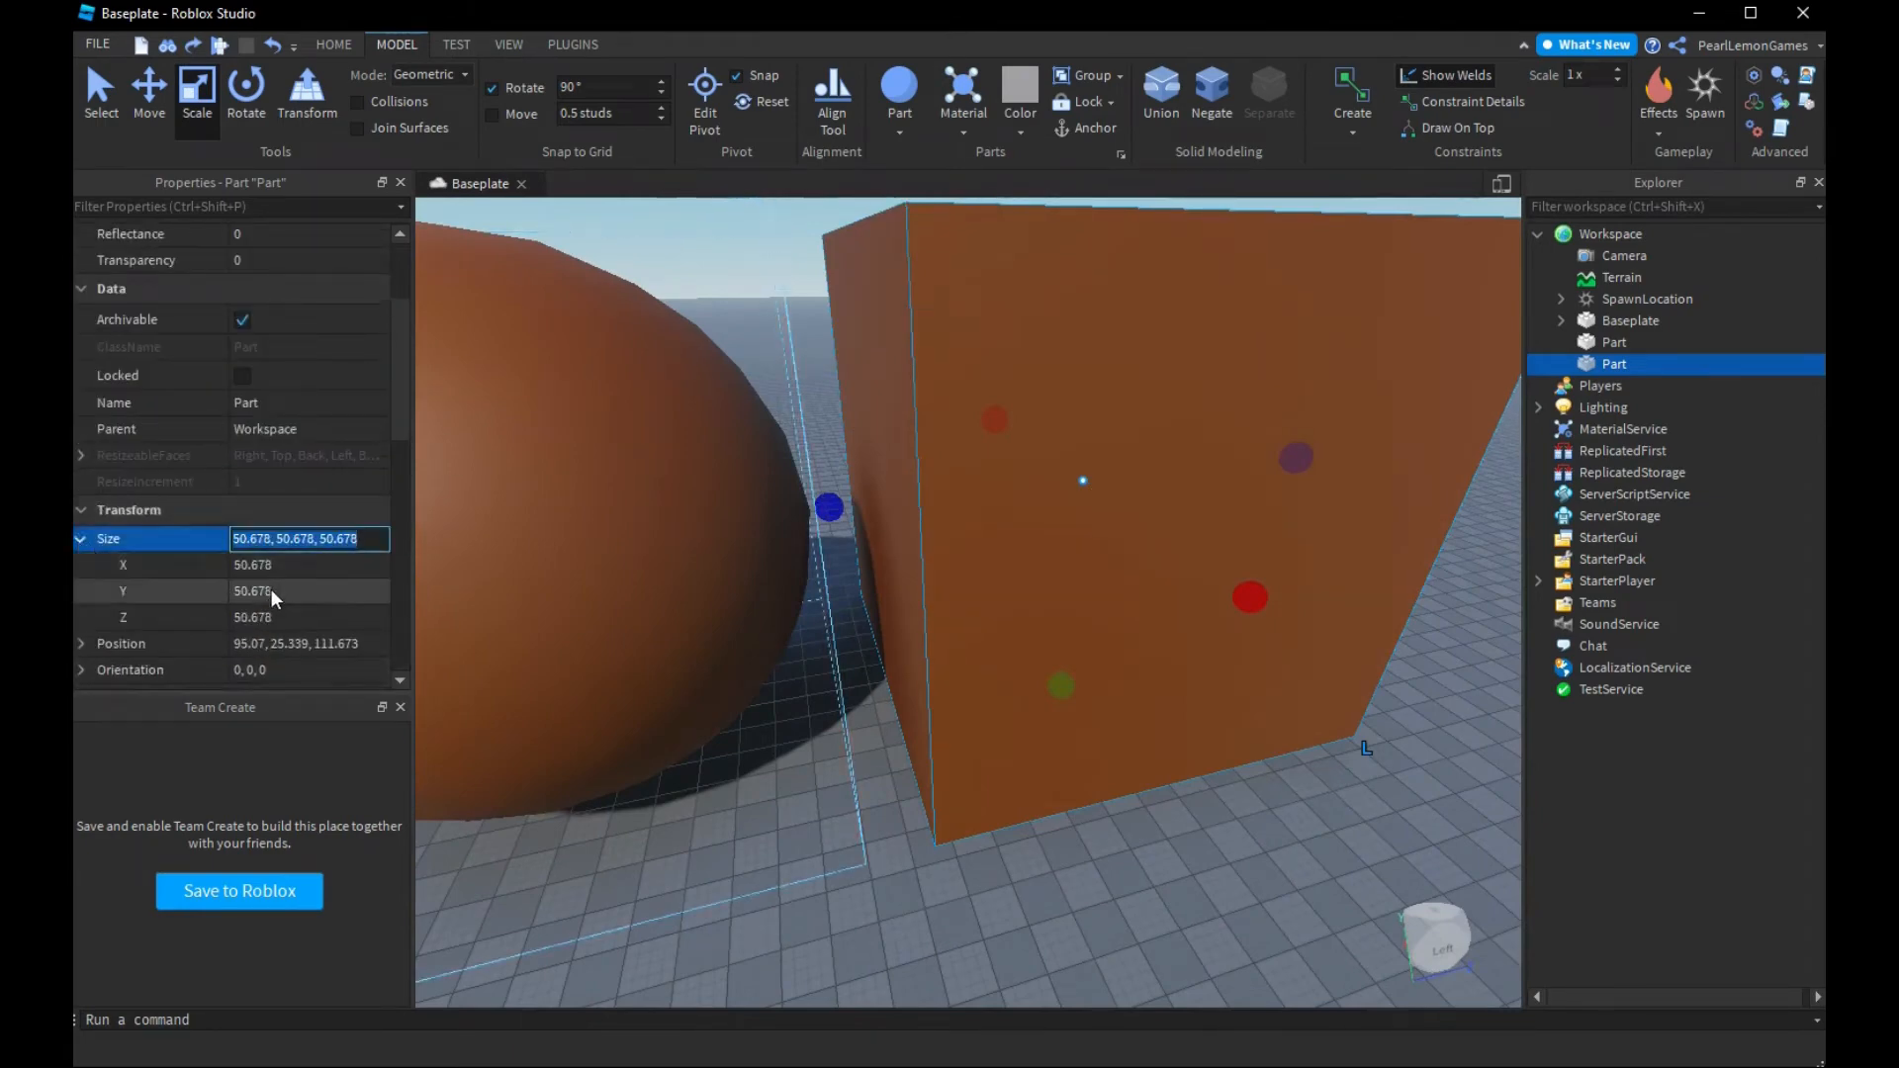
pyautogui.click(309, 591)
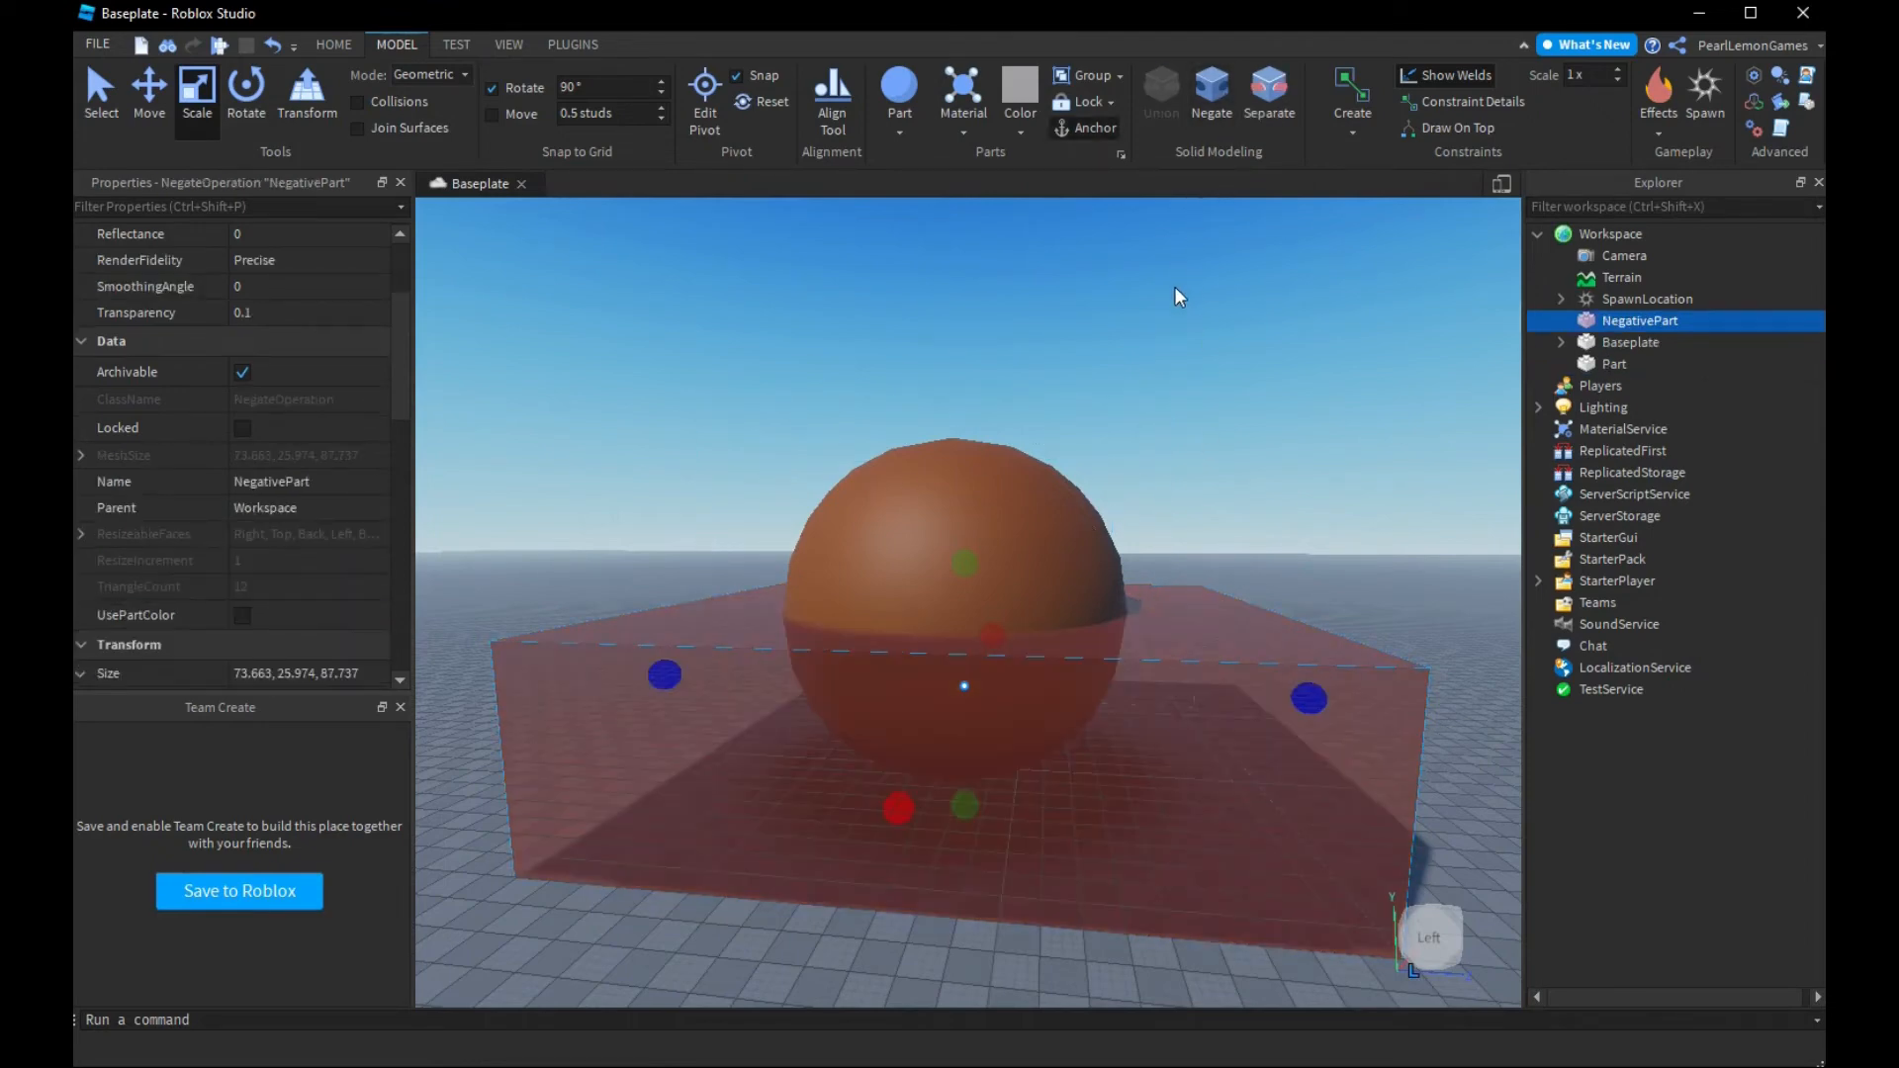
# Select the sphere with the negative slab in Explorer and Union them into a half-sphere dome
pyautogui.click(1614, 364)
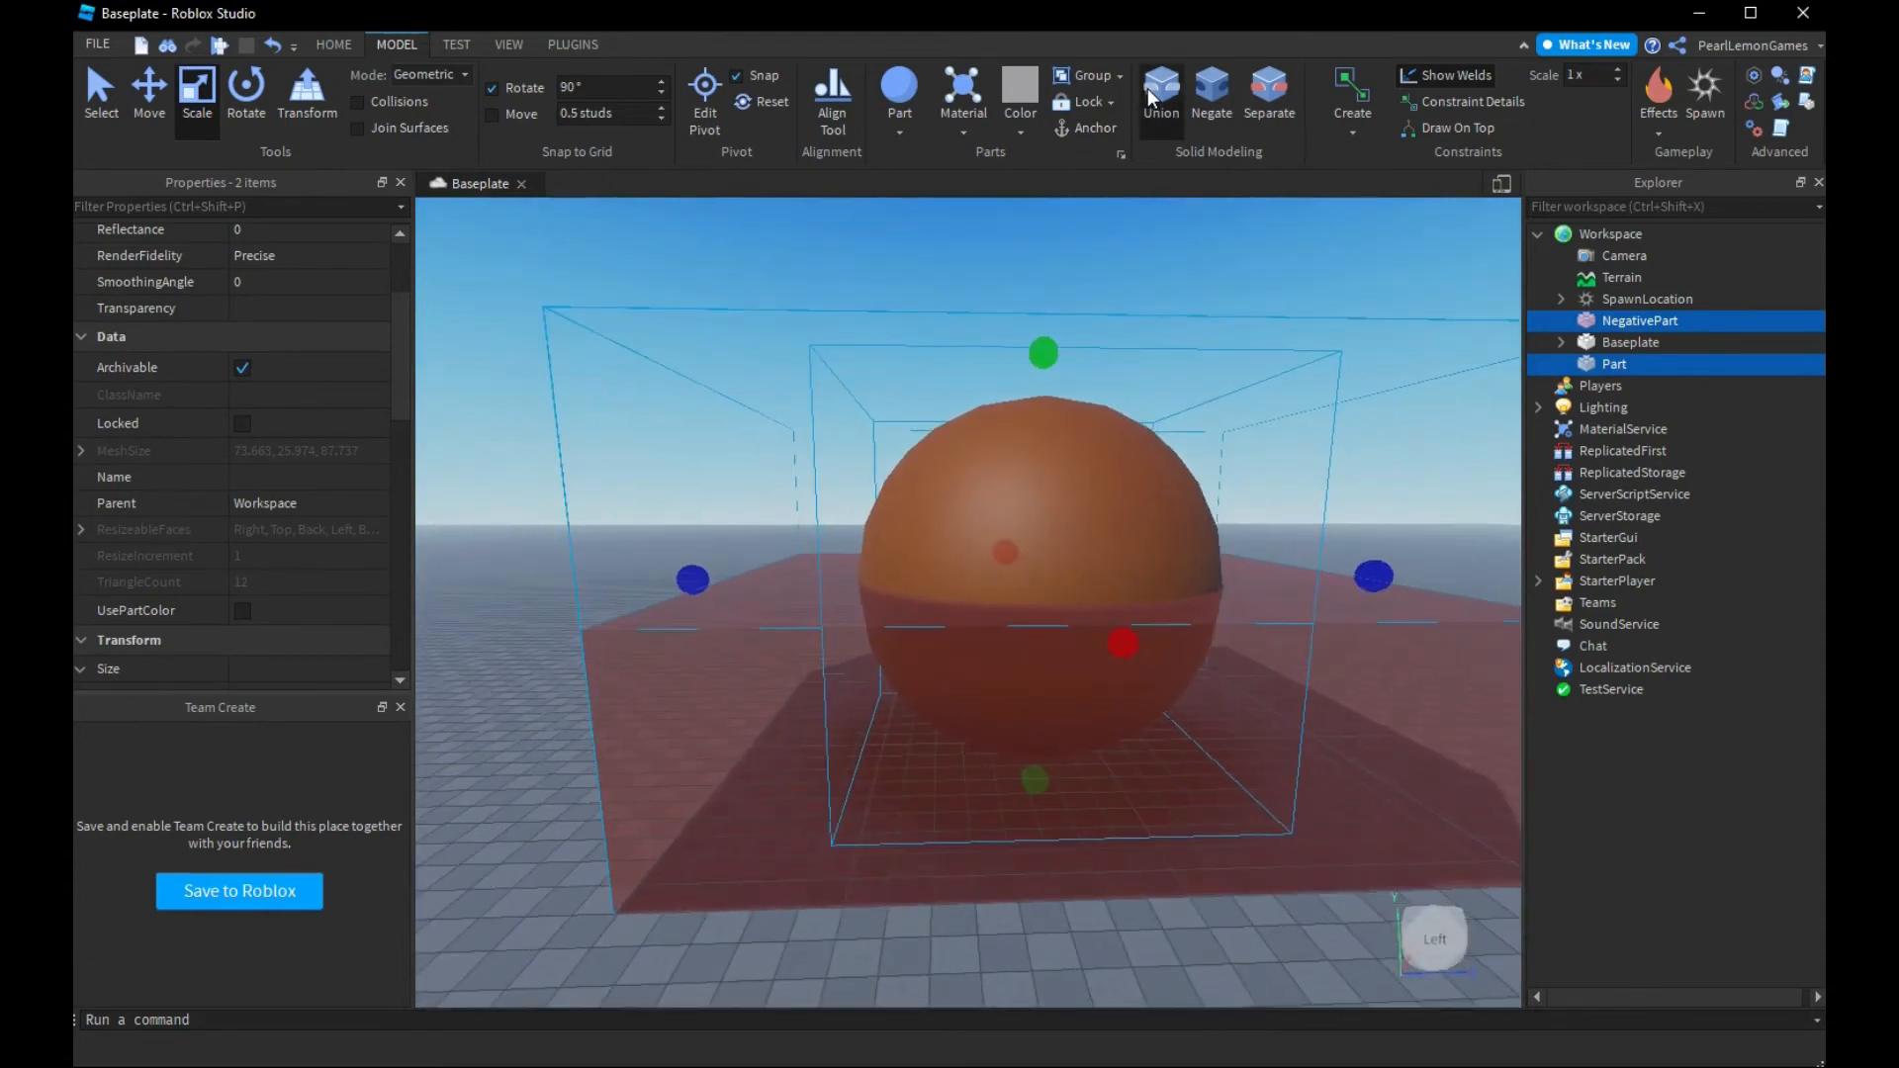
pyautogui.click(1159, 93)
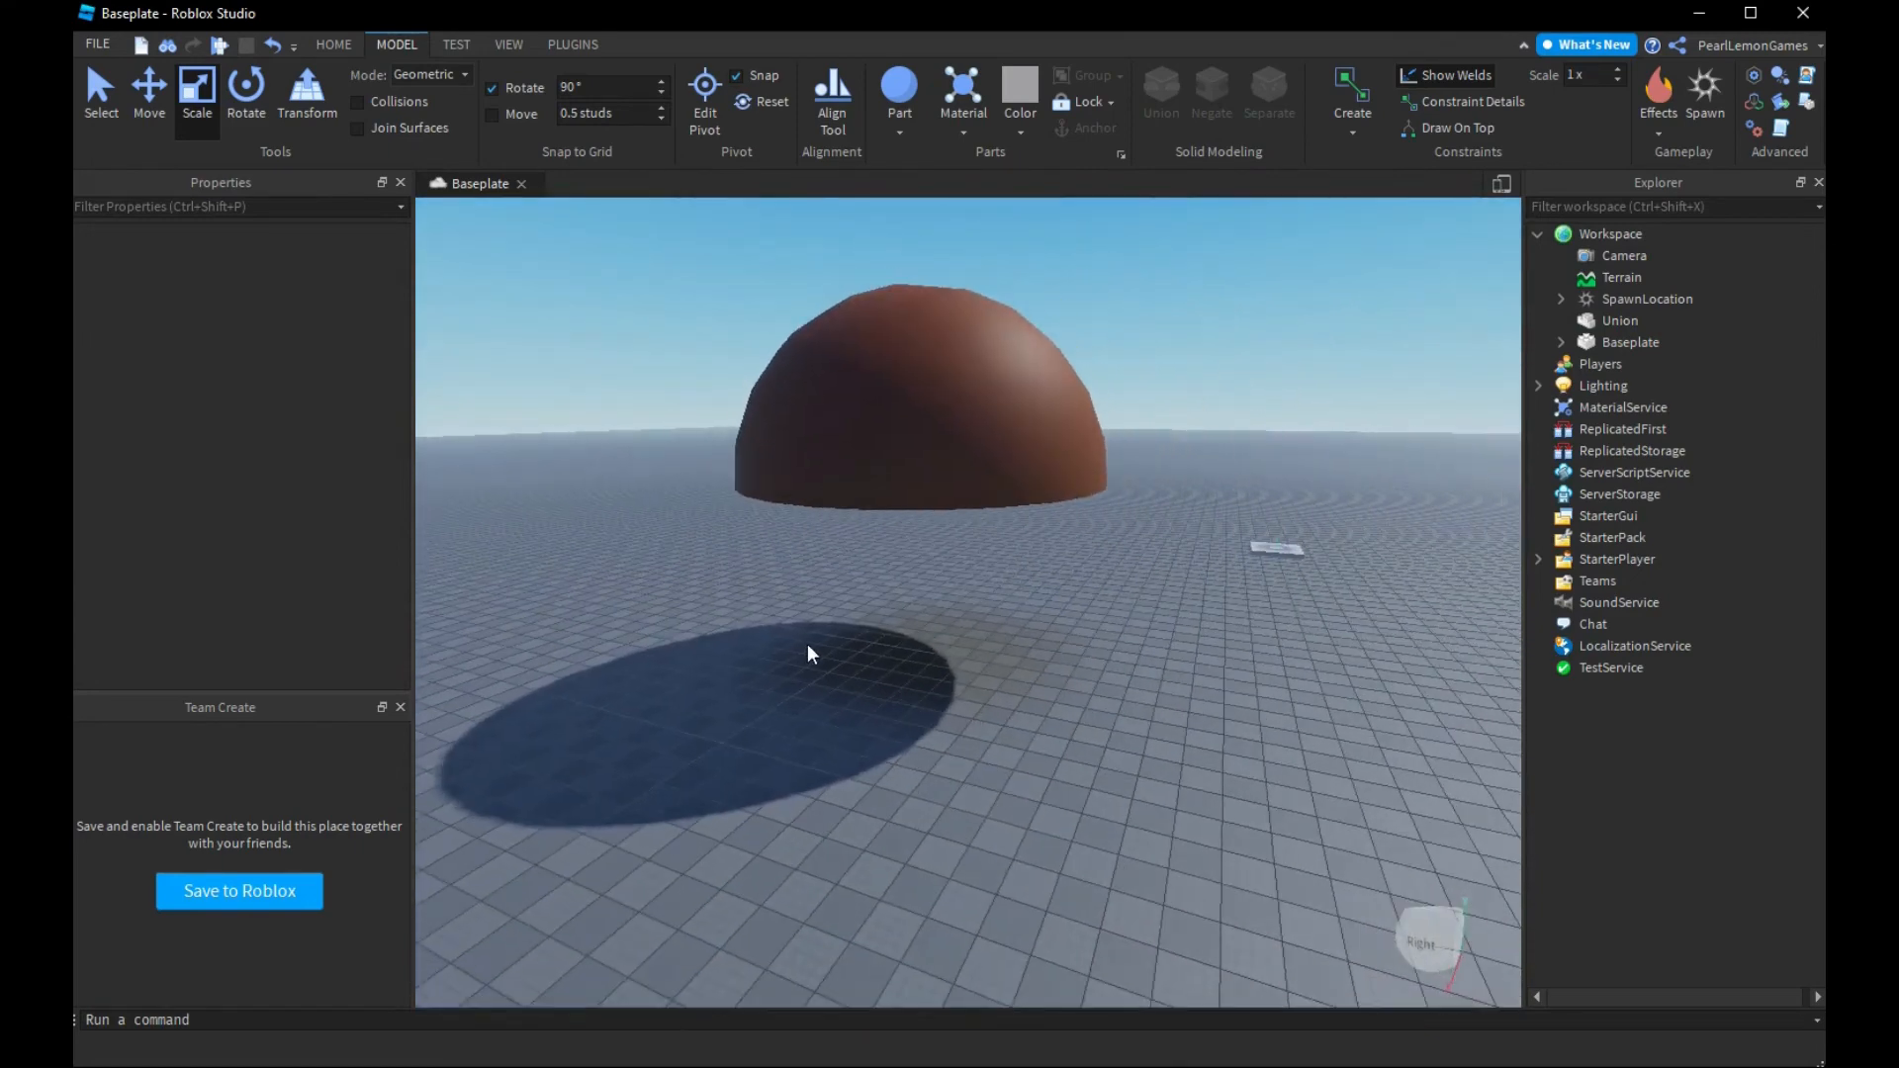
pyautogui.moveTo(785, 677)
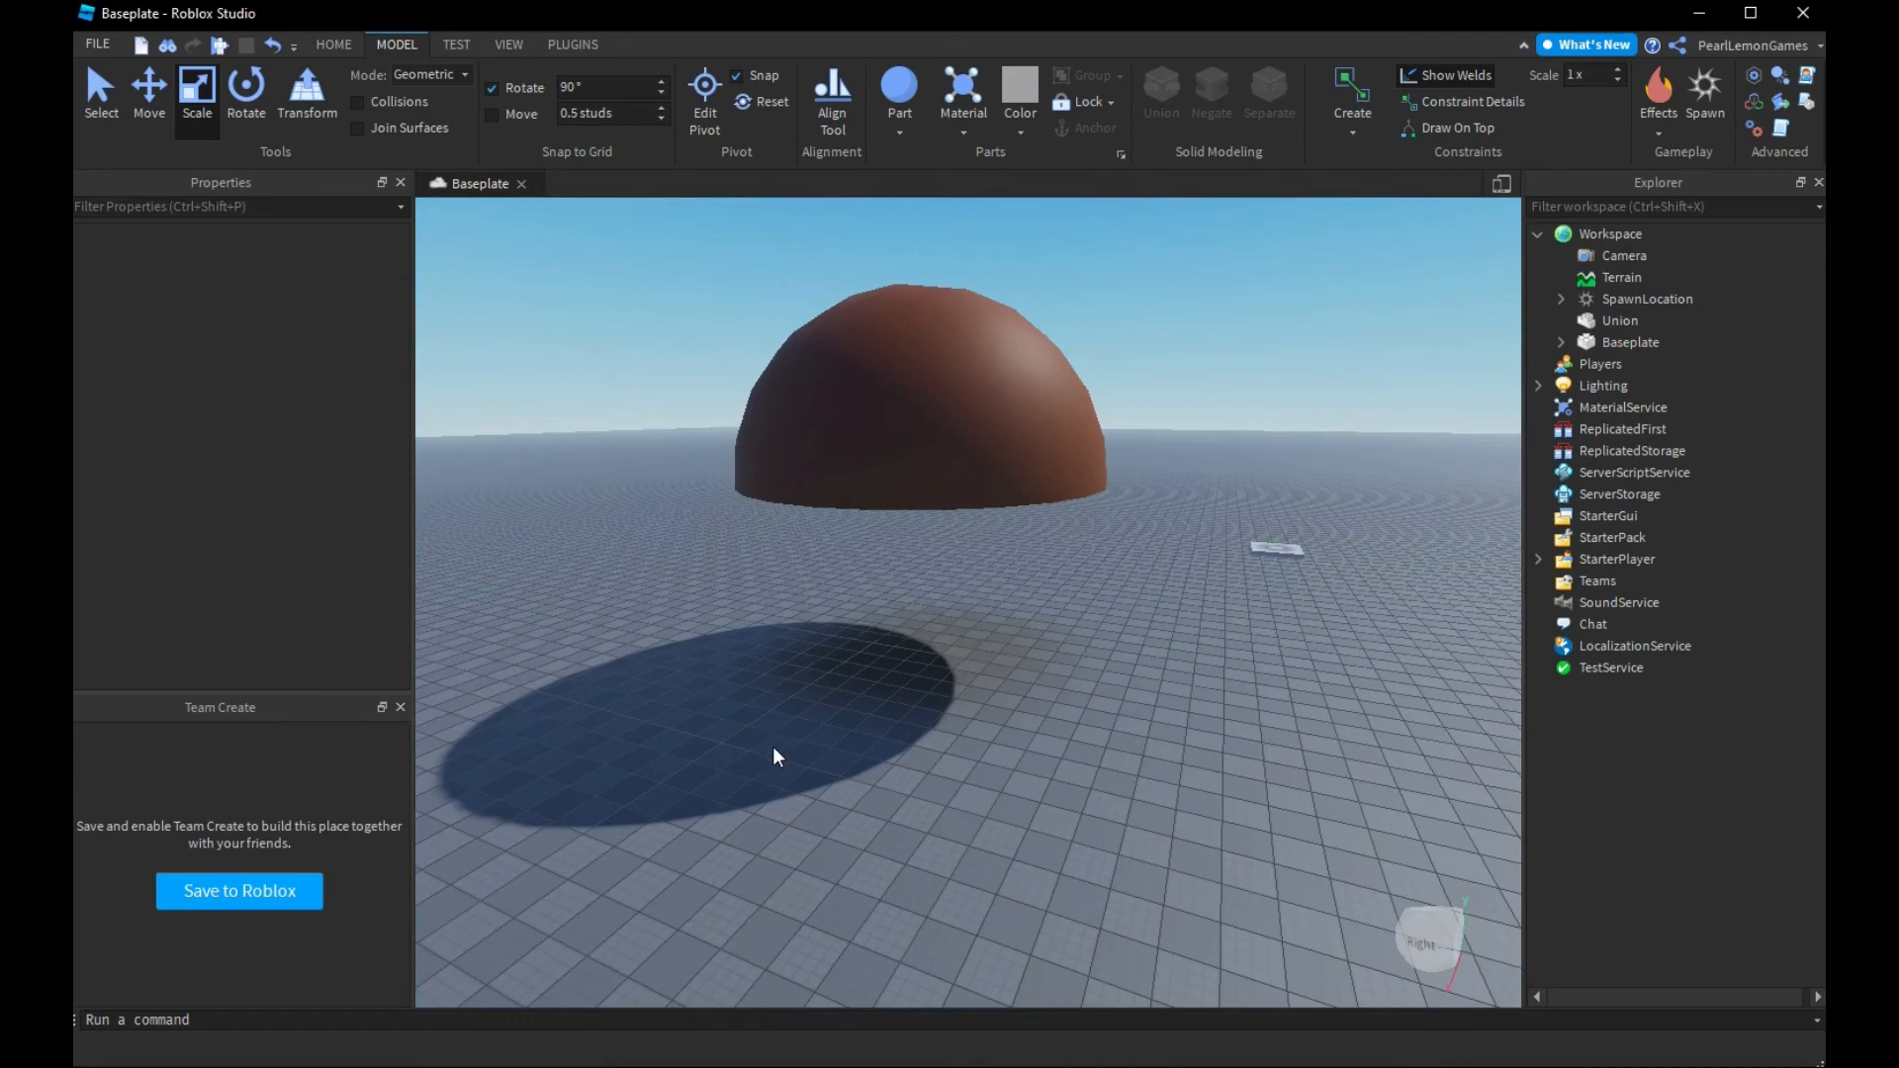
pyautogui.moveTo(594, 712)
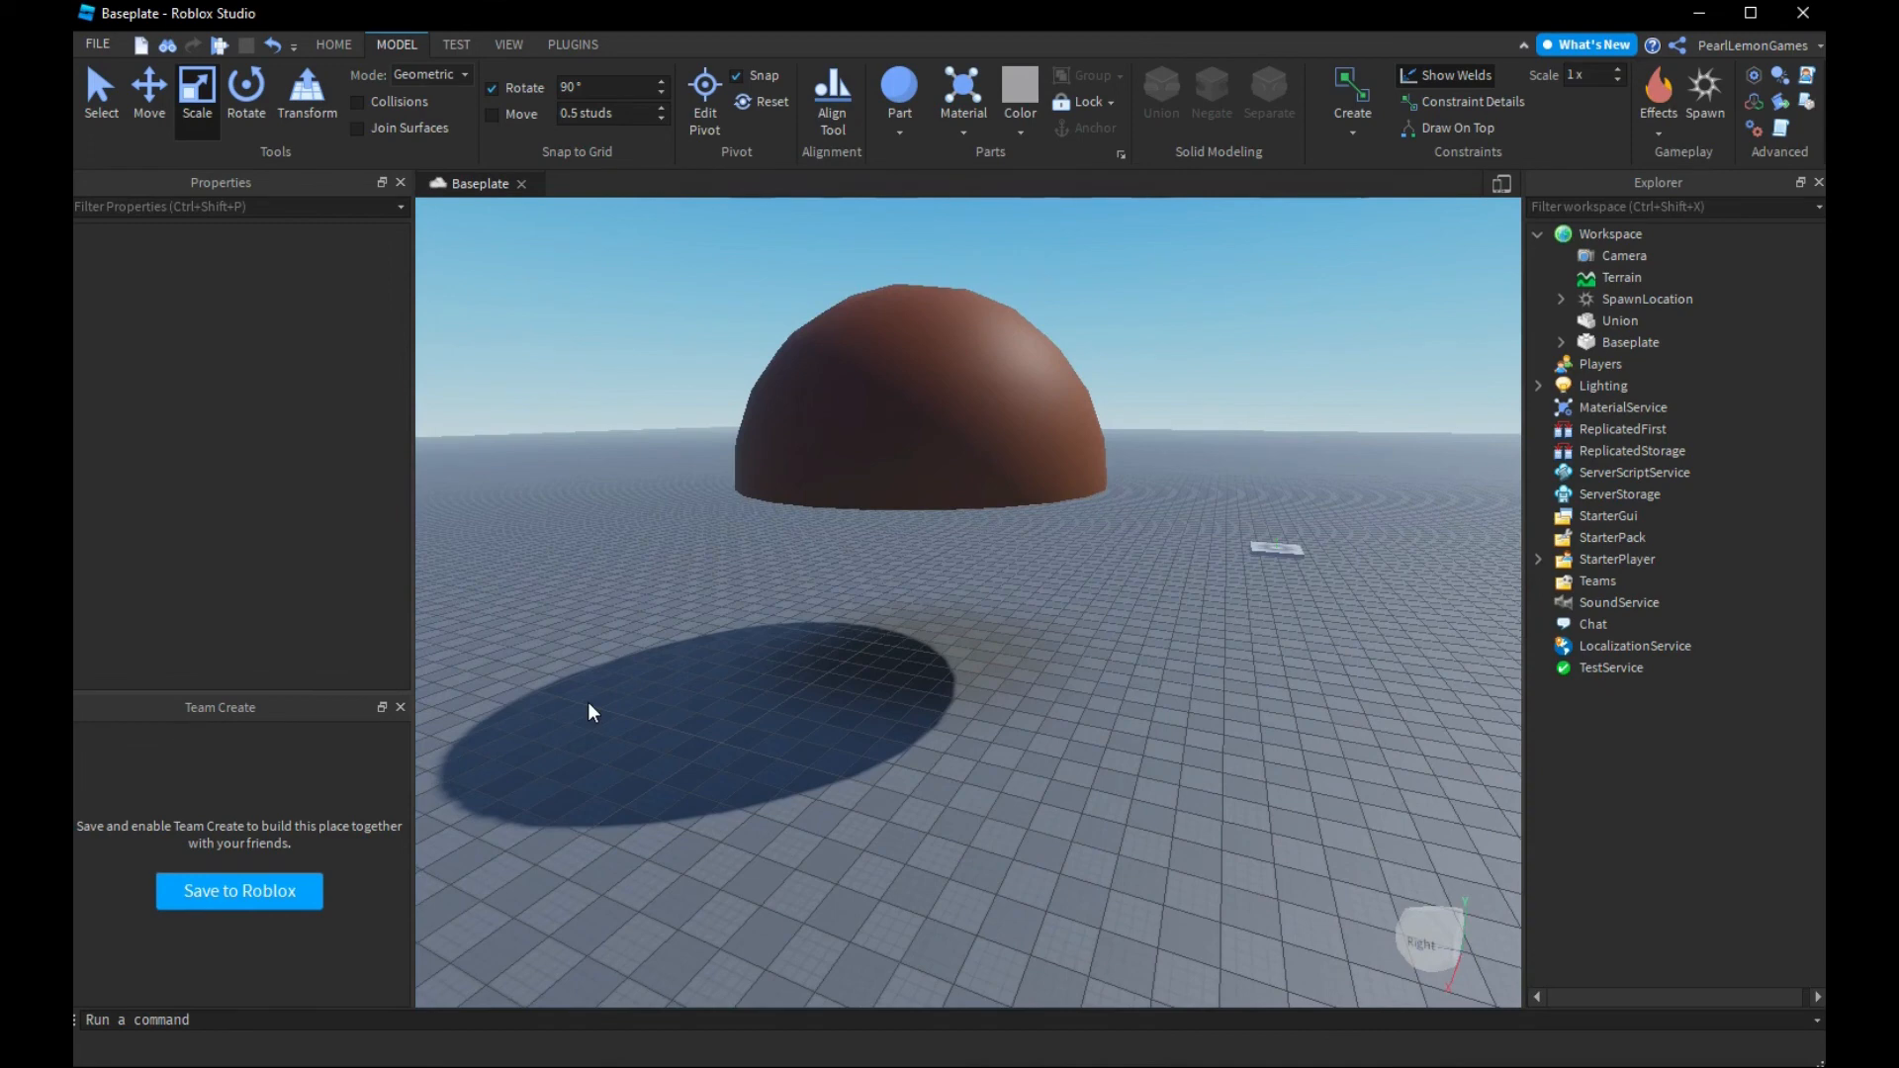
pyautogui.moveTo(368, 989)
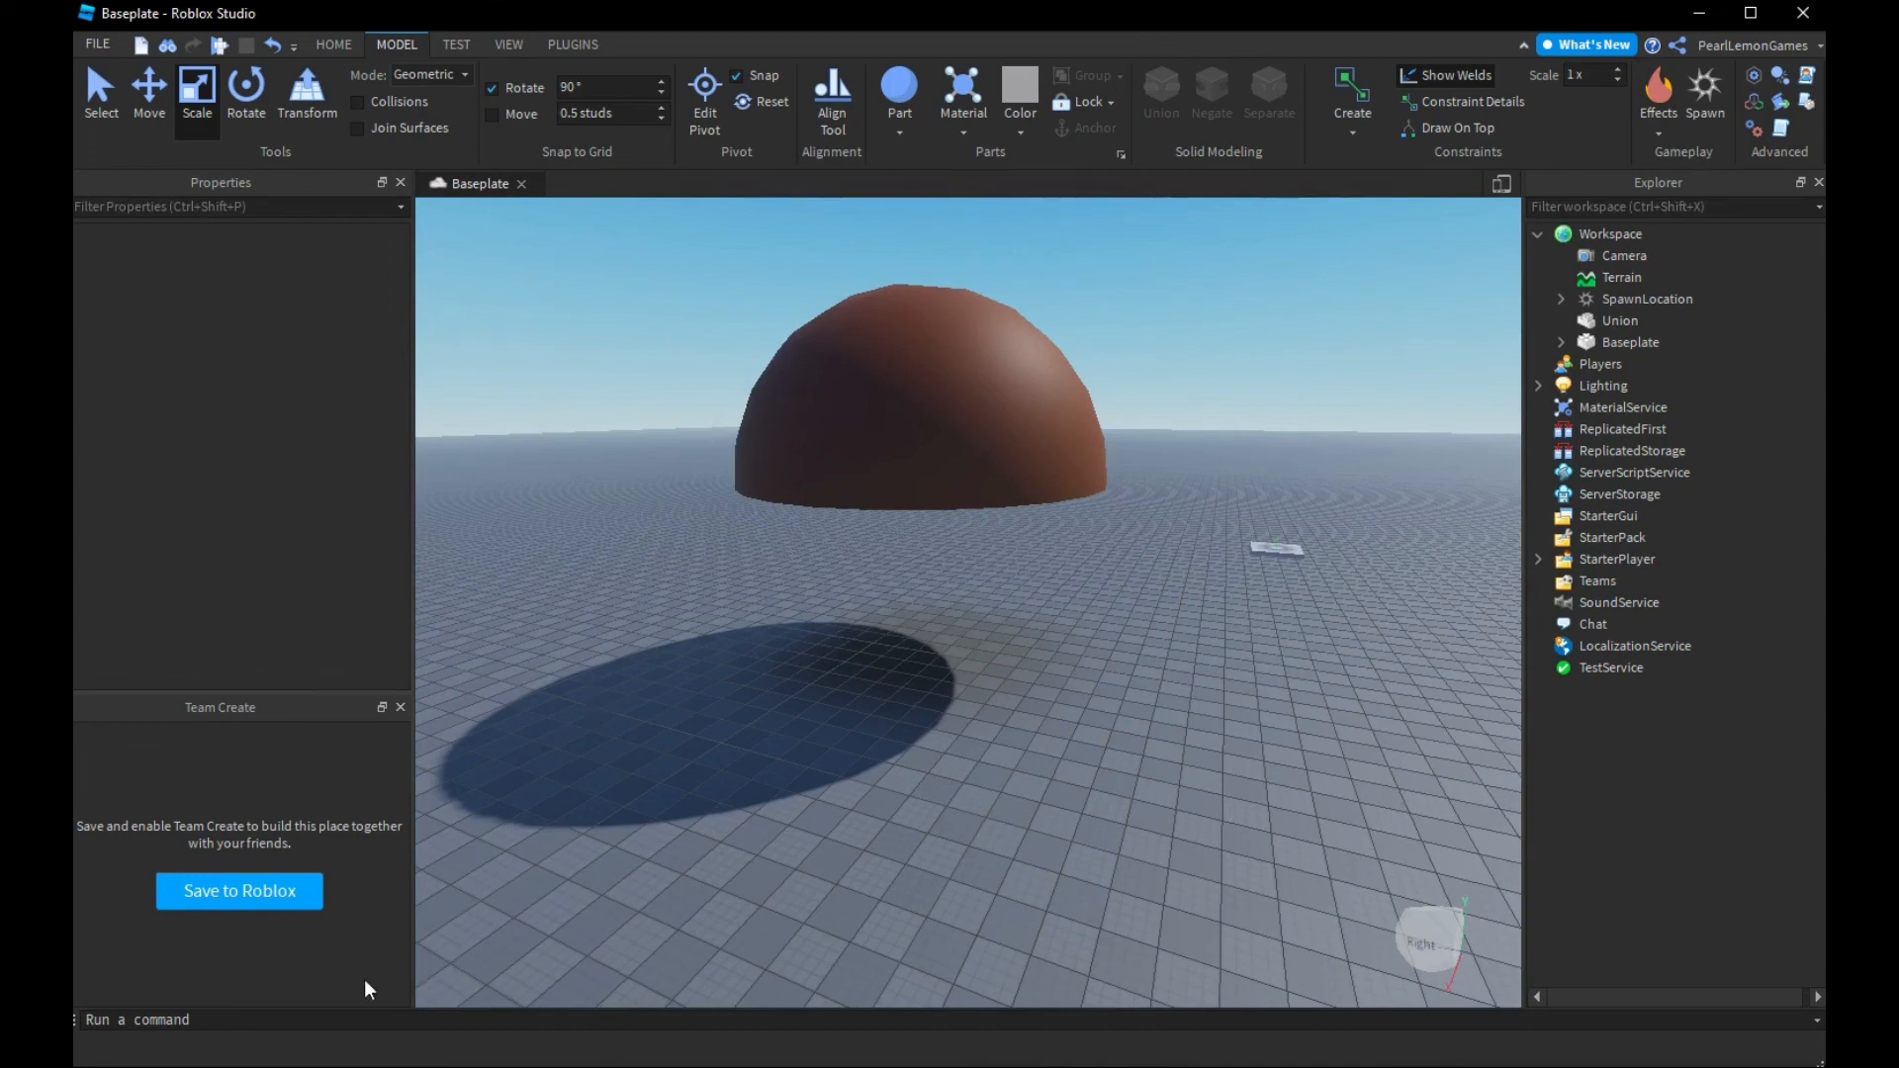